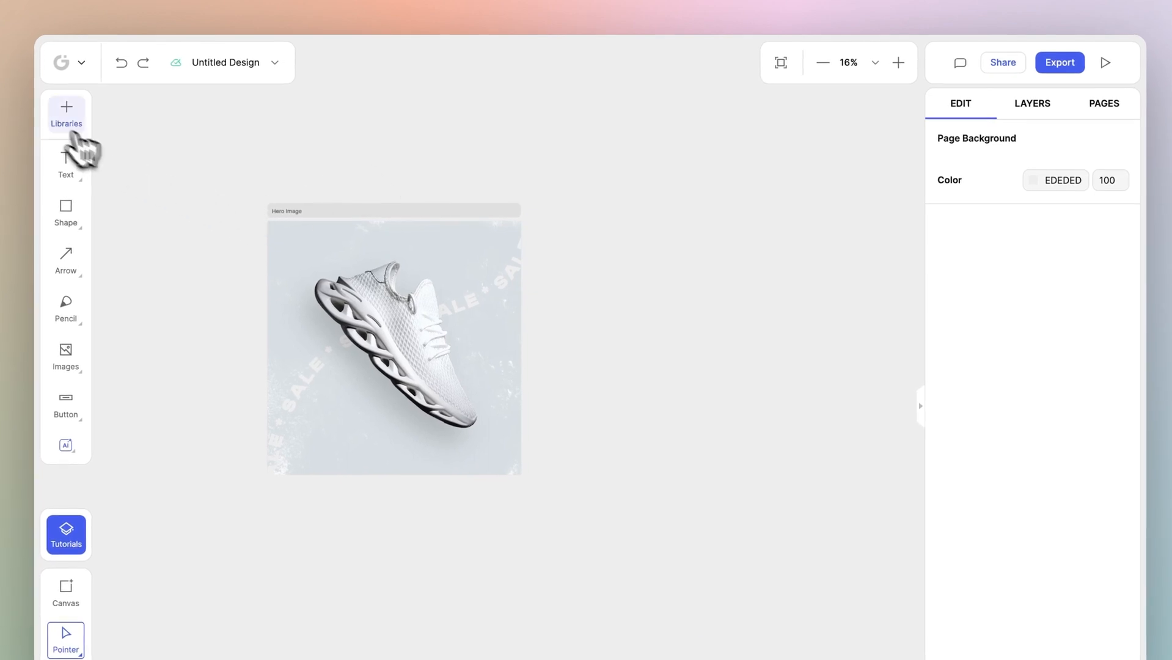
- Show the Uploads library from the Libraries panel and browse its uploaded images
click(66, 114)
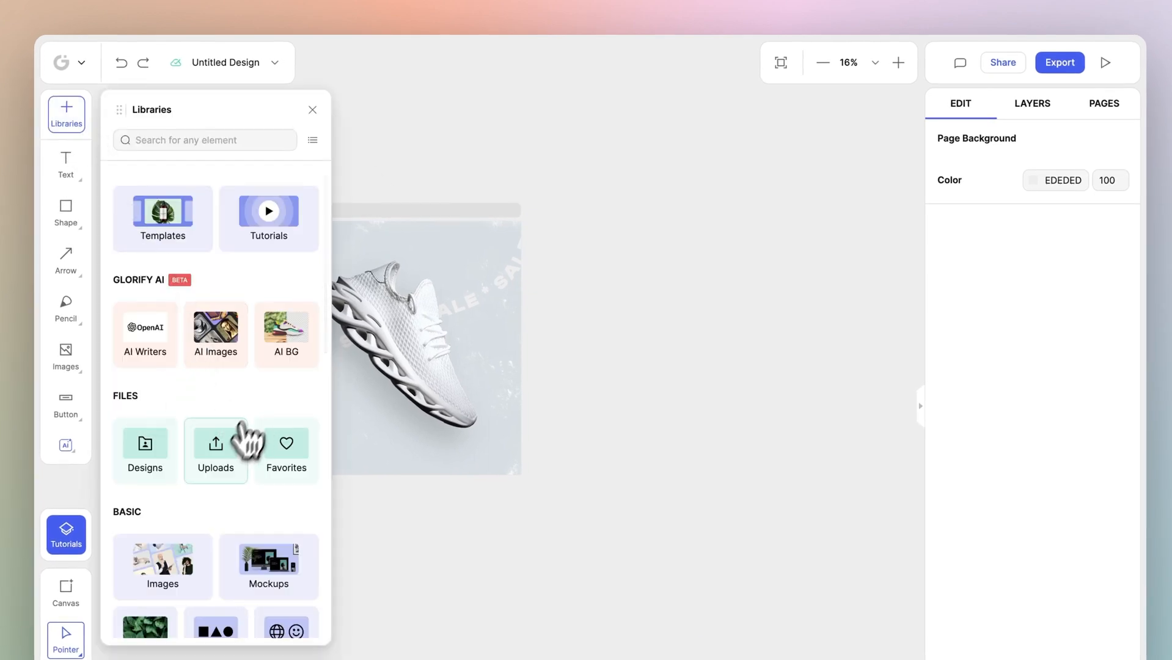
click(215, 450)
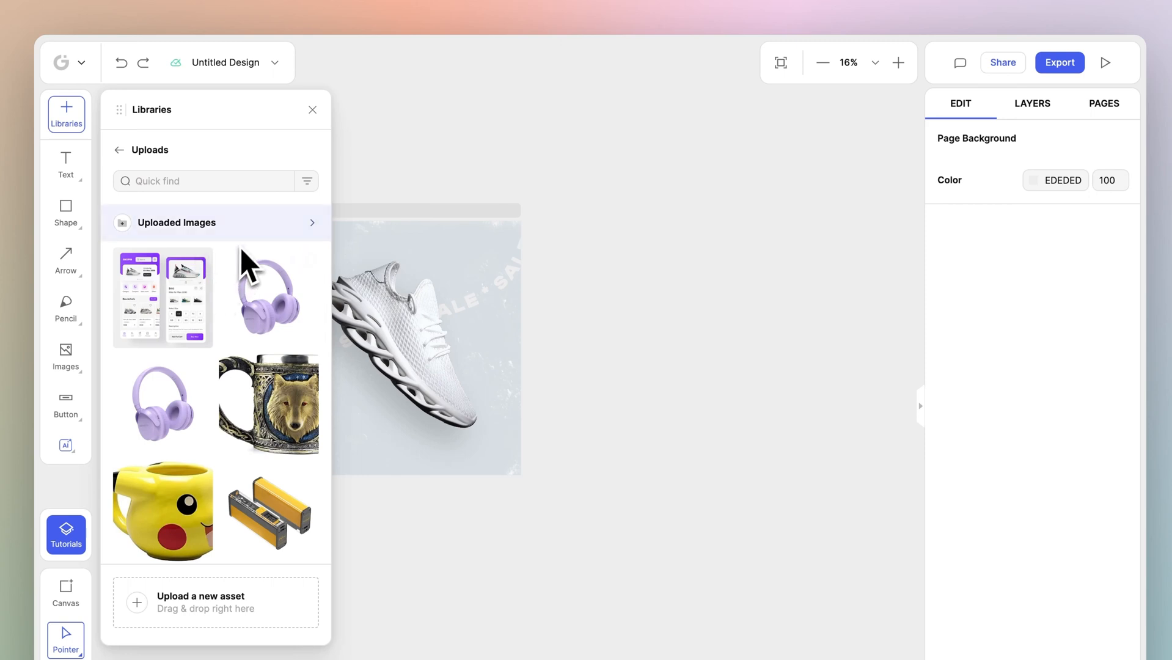
scroll(down, 3)
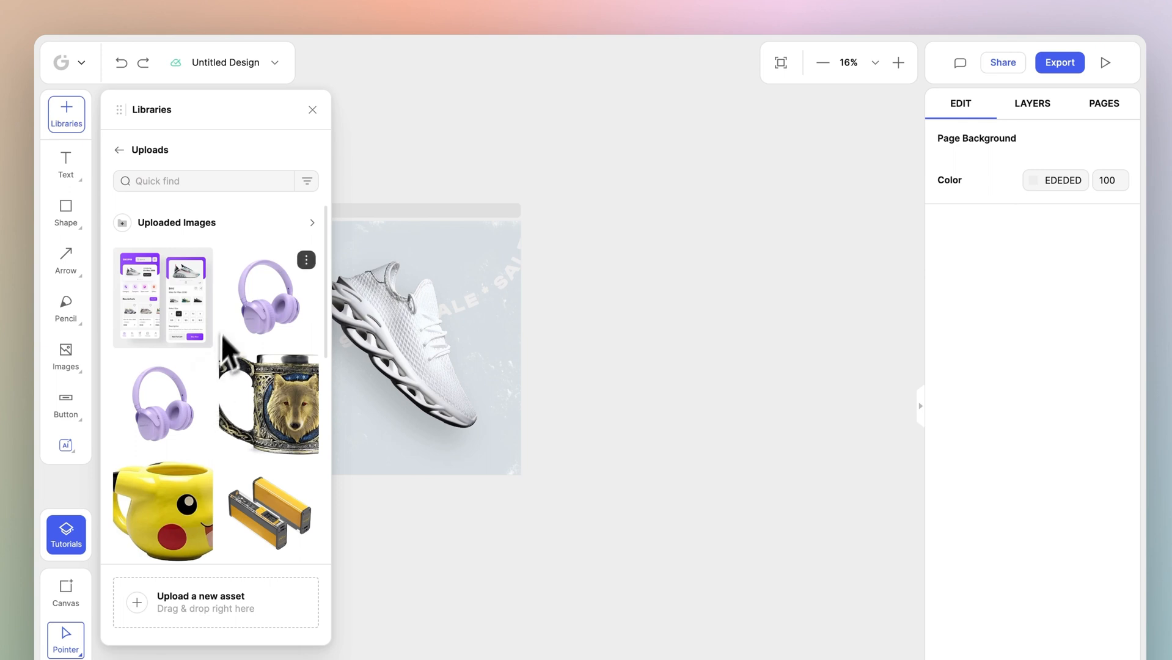
- Expand Uploaded Images, preview the purple headphones image, then dismiss the preview
click(176, 222)
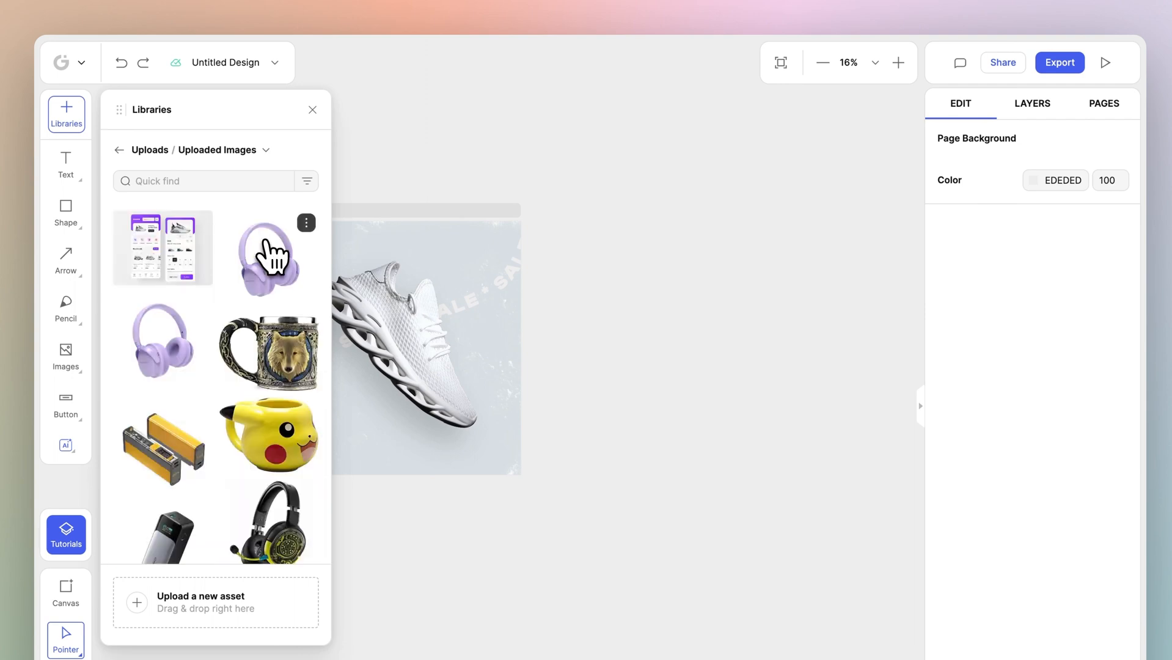
click(306, 222)
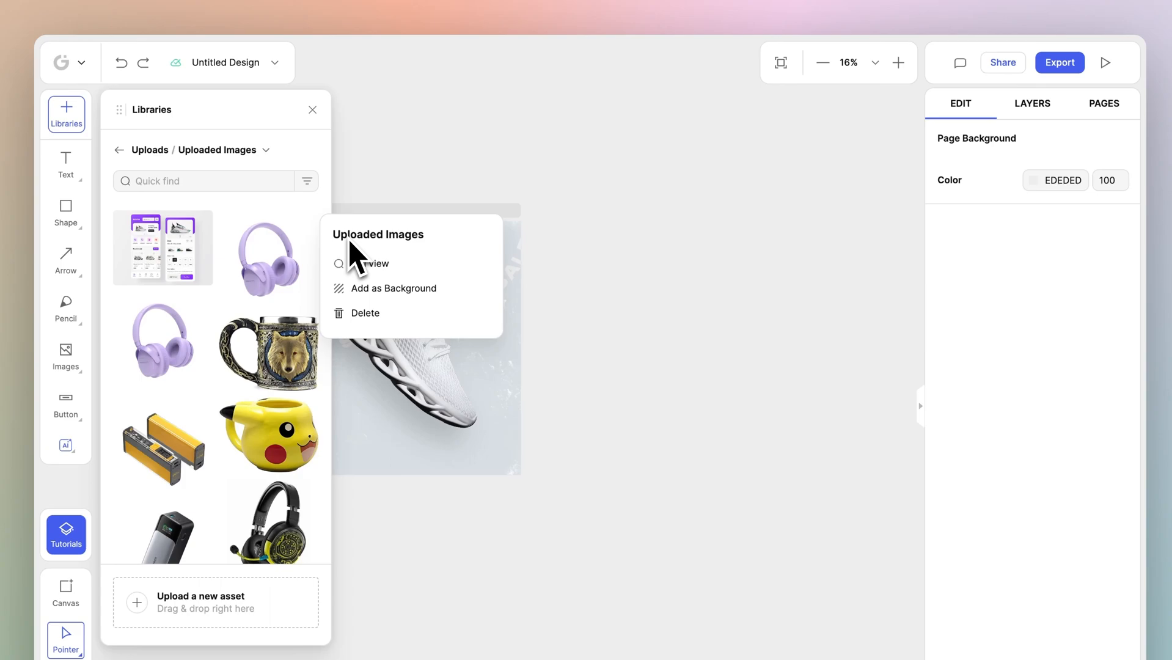
click(369, 263)
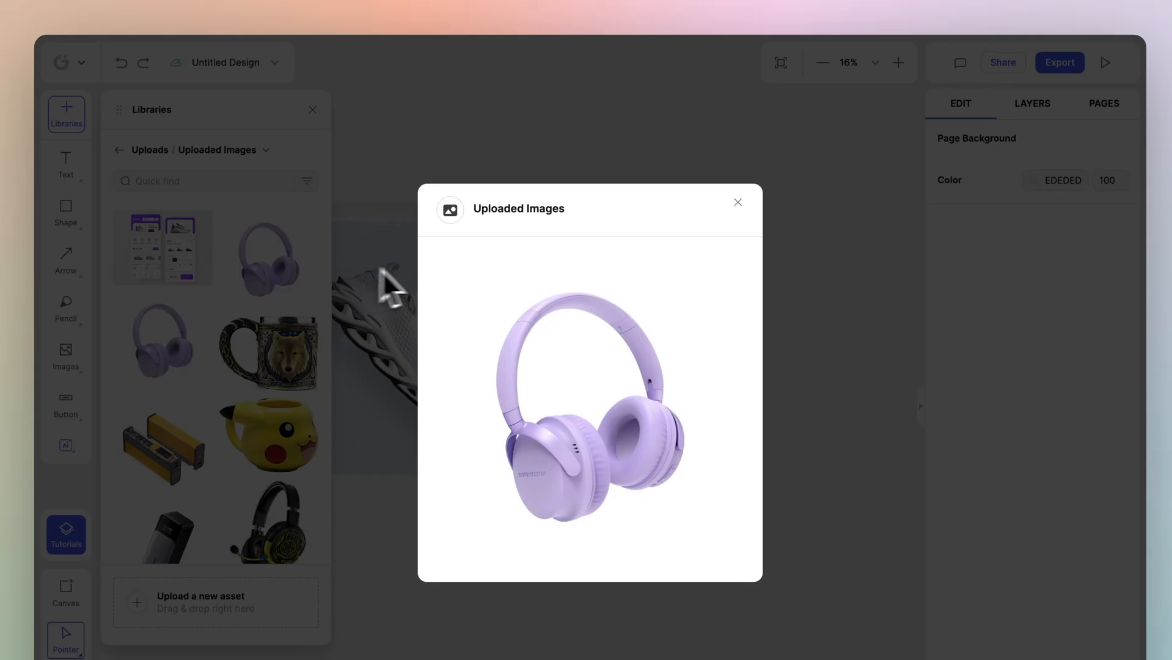
click(736, 202)
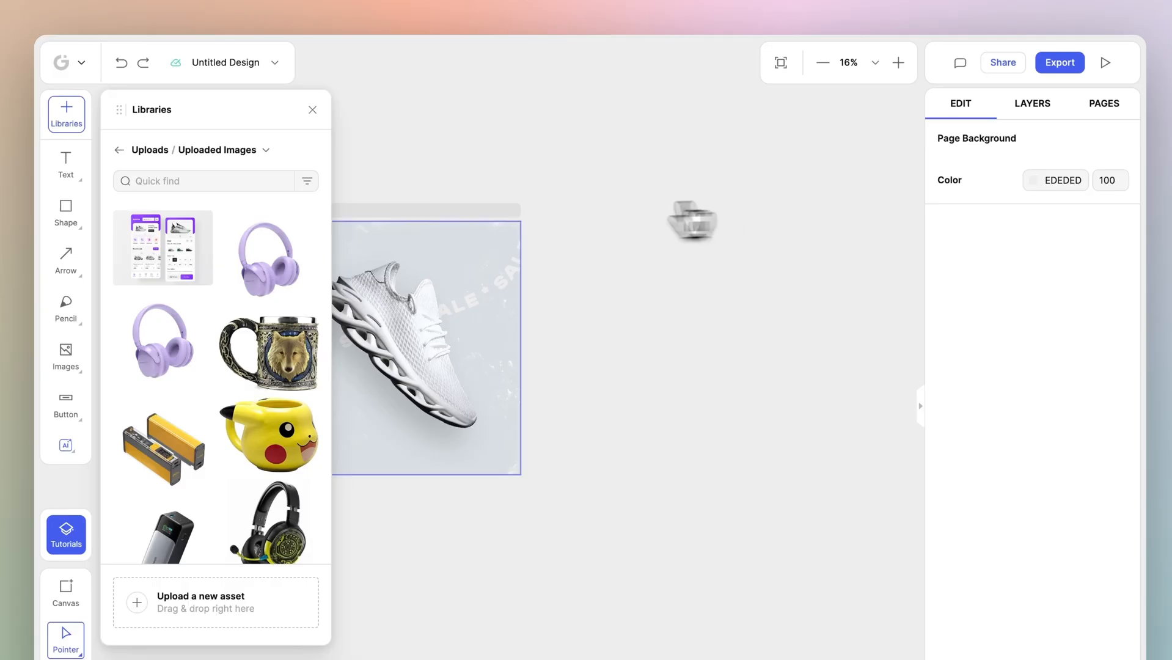
right_click(424, 346)
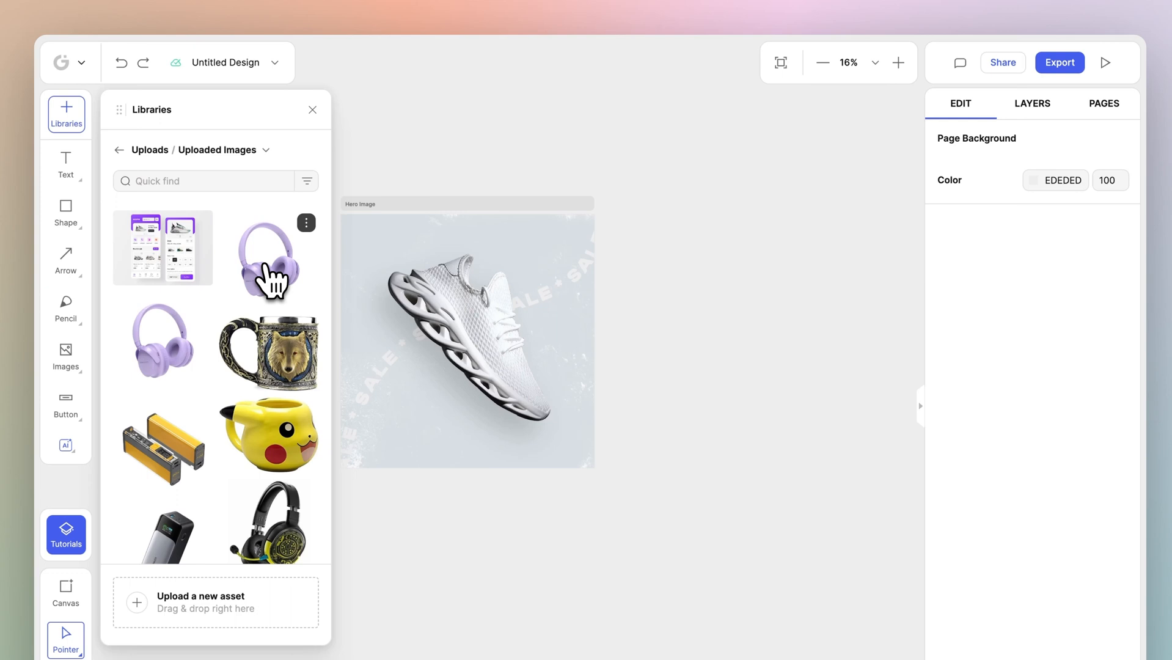
drag(269, 258, 665, 283)
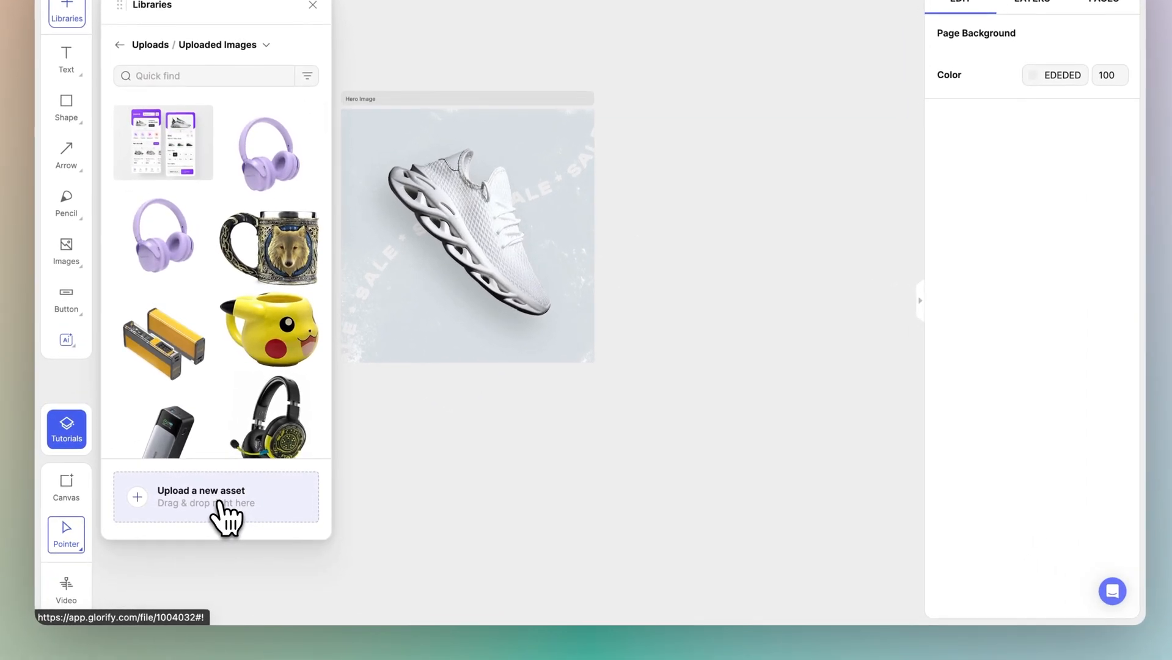
- Upload the power bank and other product image files from the computer into Uploaded Images
click(215, 497)
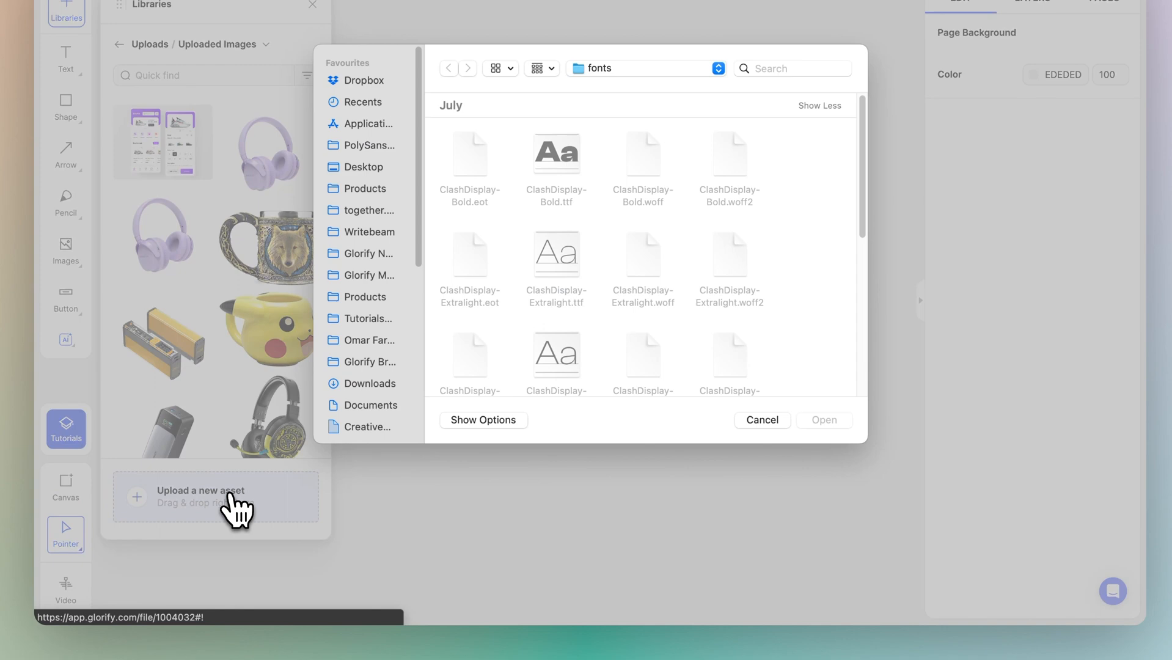
click(761, 419)
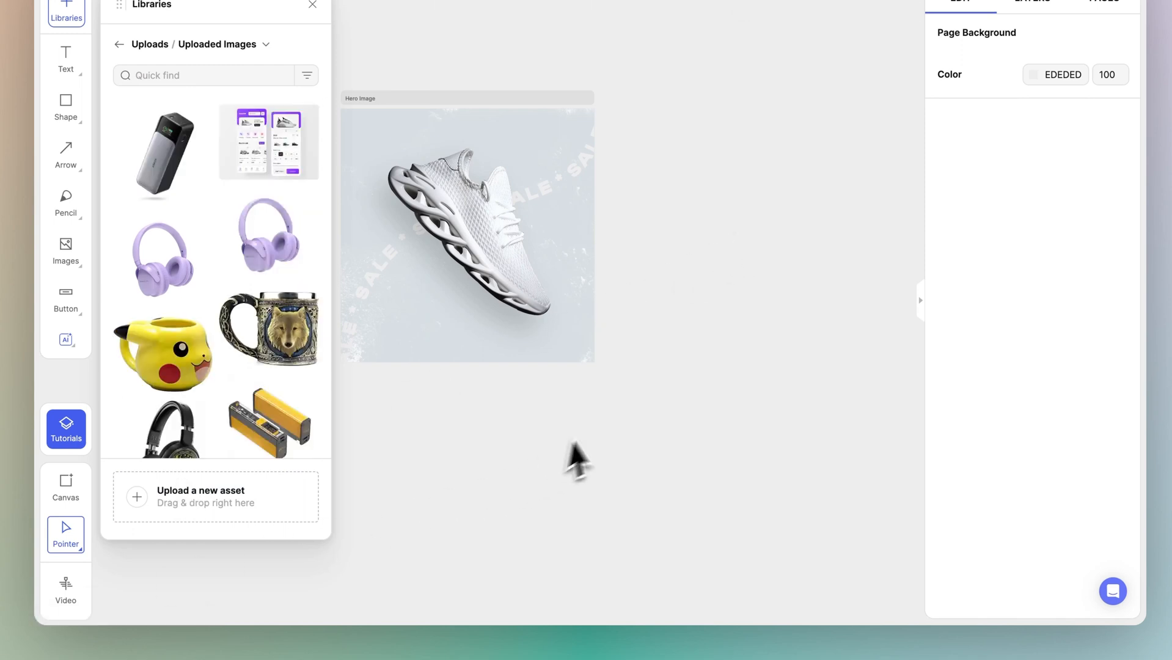
mouse_move(603, 442)
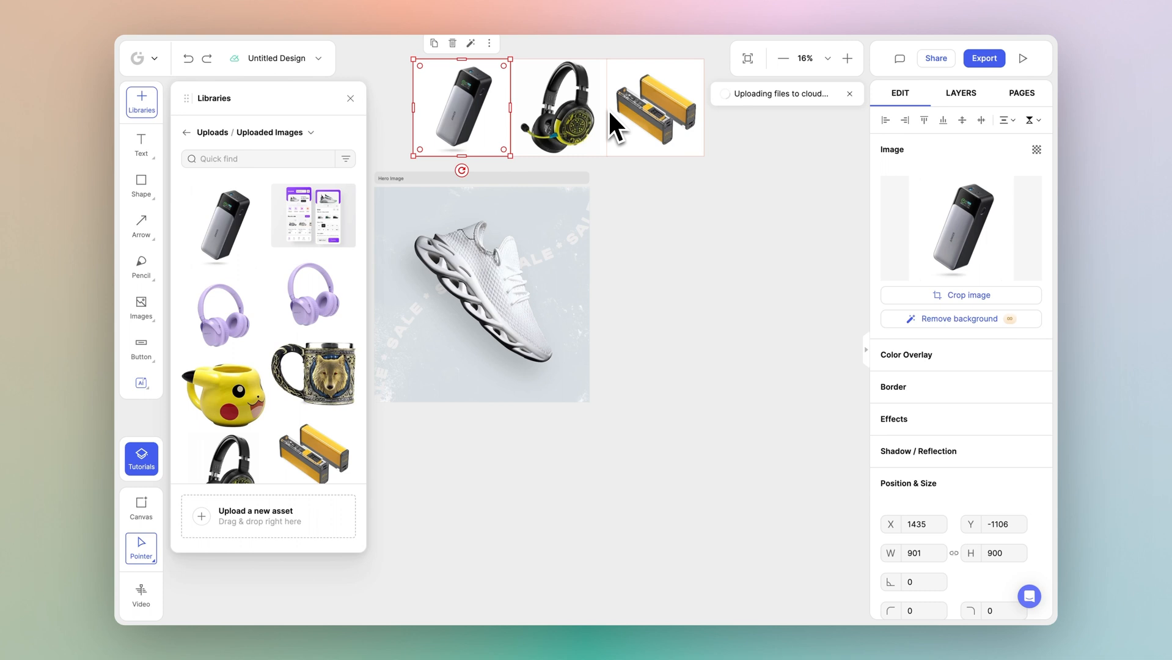
- Drop the power bank, headset and yellow battery images onto the canvas above the Hero Image
click(558, 107)
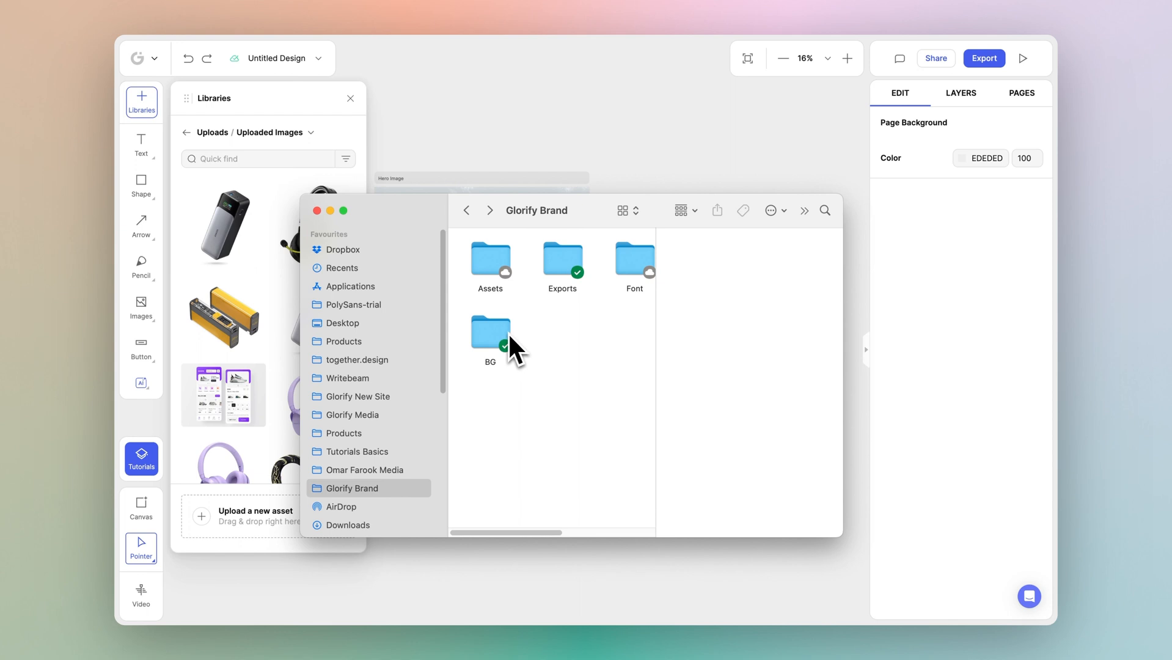
- Bring the five Frame PNG gradient backgrounds from Finder's BG folder onto the canvas
double_click(490, 333)
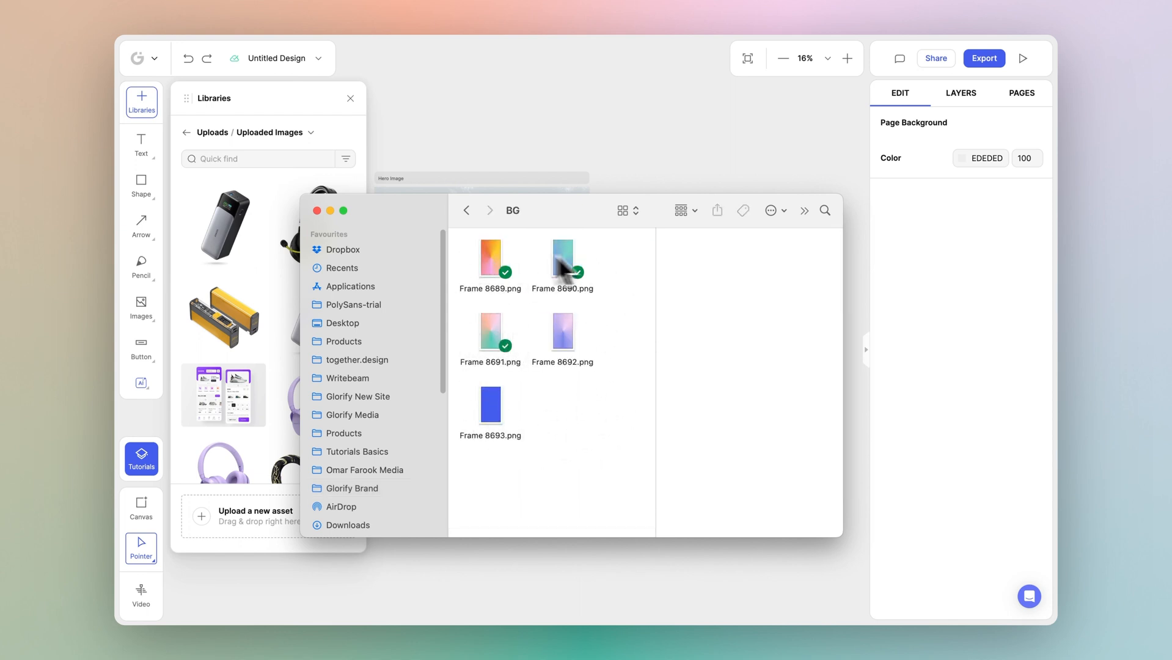
click(351, 487)
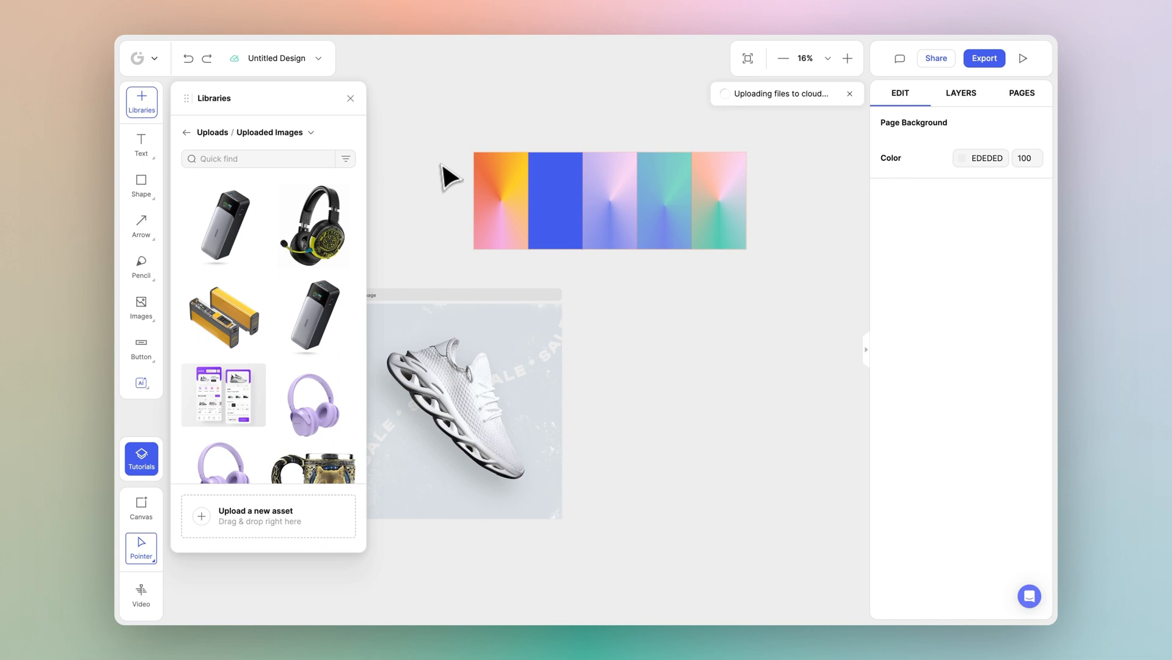
click(349, 98)
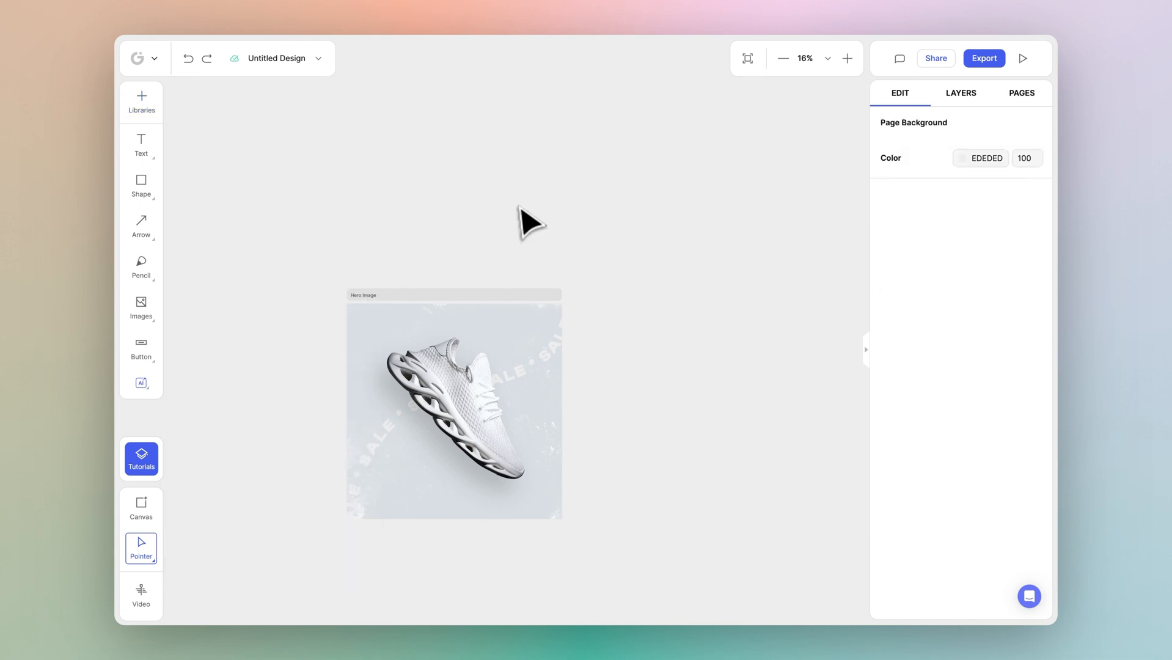
- Show the Images tool's menu of upload, Uploads and browse choices
click(141, 302)
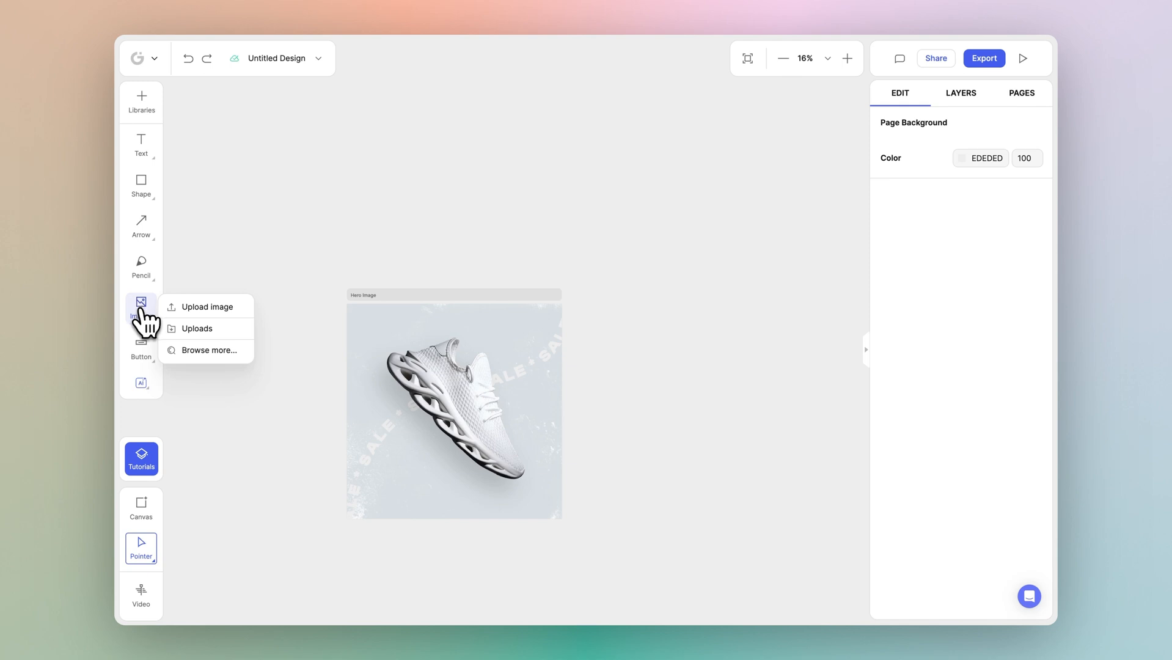
mouse_move(223, 342)
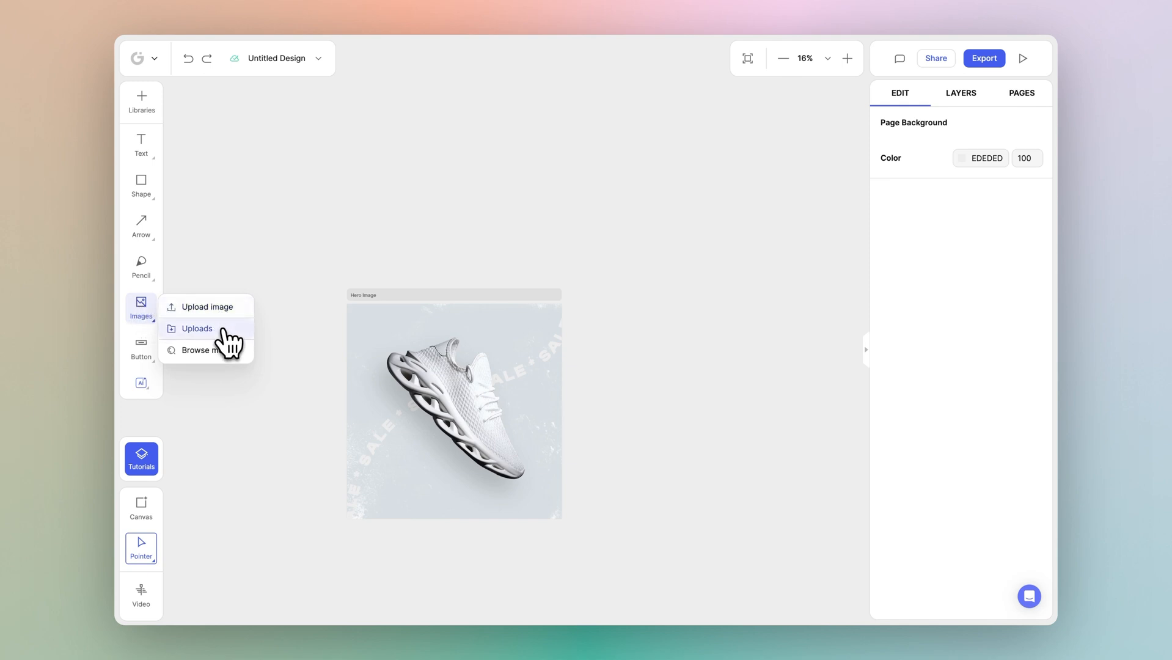